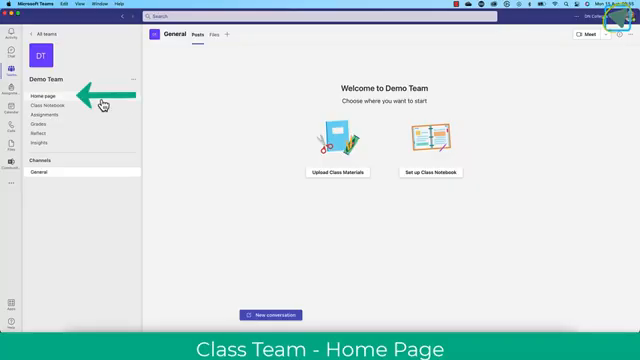
Set up the class Home page from a Microsoft-provided template with the 'Welcome to the class!' banner
{"action": "left_click", "coordinate": [60, 88]}
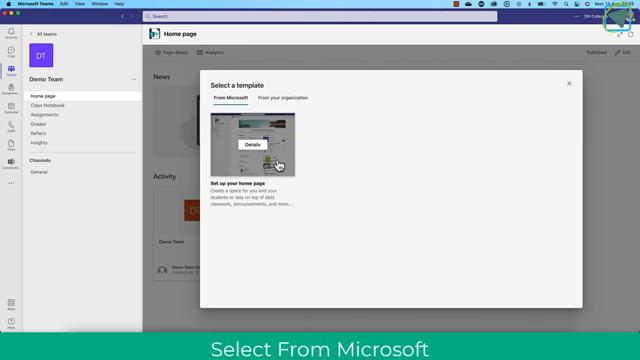
{"action": "left_click", "coordinate": [264, 144]}
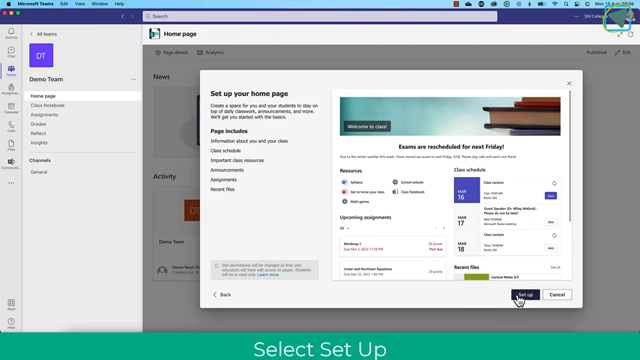
{"action": "left_click", "coordinate": [524, 296]}
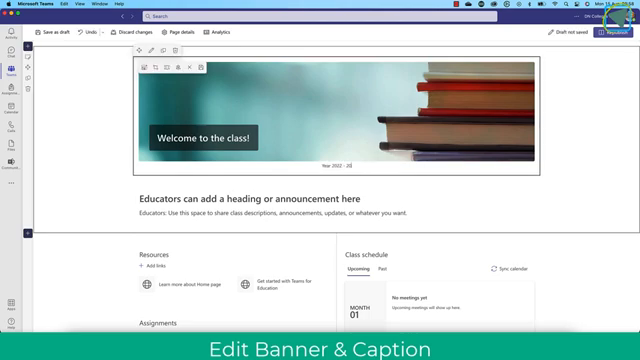
Date the banner 'Year 2022 - 2023' and rewrite its caption to welcome the computing class
{"action": "type", "text": "Year 2022 - 2023"}
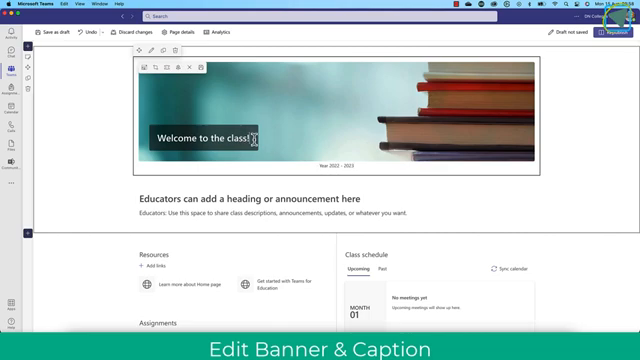
{"action": "type", "text": "Computing"}
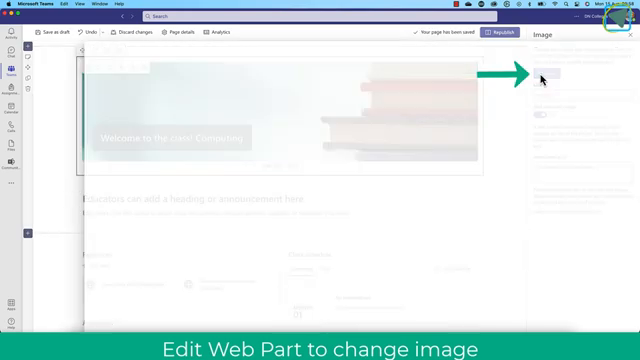
Upload a green circuit-board image from the device as the banner picture
{"action": "left_click", "coordinate": [538, 76]}
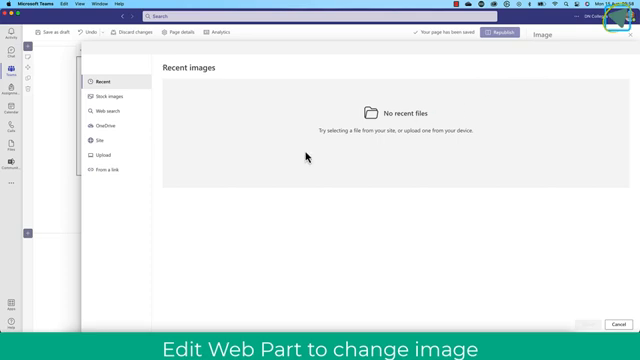
{"action": "left_click", "coordinate": [112, 160]}
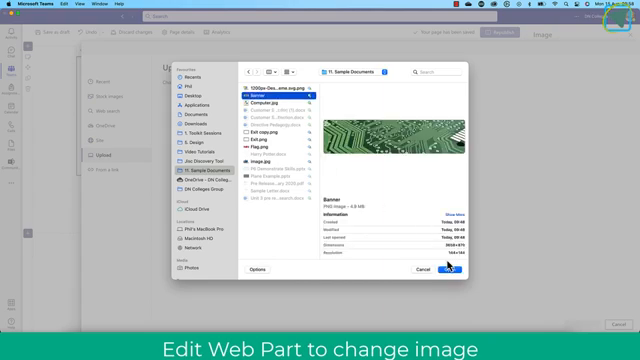
{"action": "left_click", "coordinate": [444, 272]}
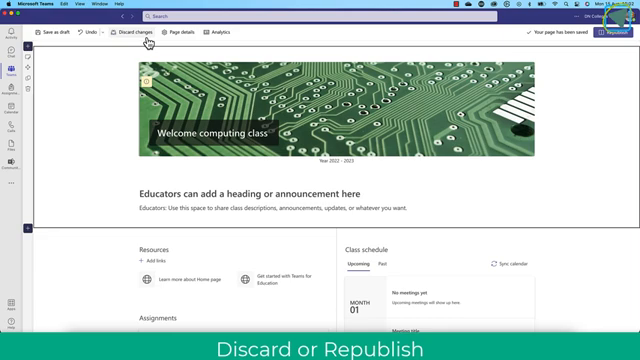
Republish the Home page, review its resources and assignments, then reopen it for editing
{"action": "left_click", "coordinate": [610, 36]}
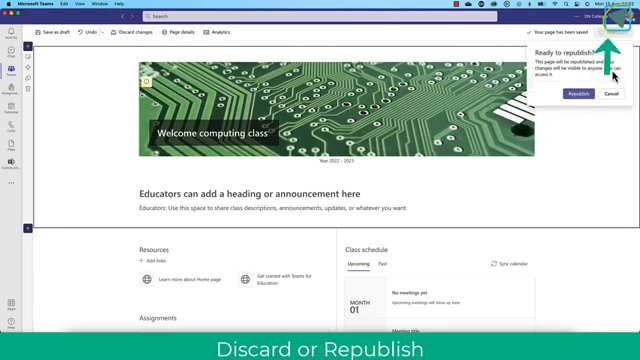
{"action": "left_click", "coordinate": [580, 96]}
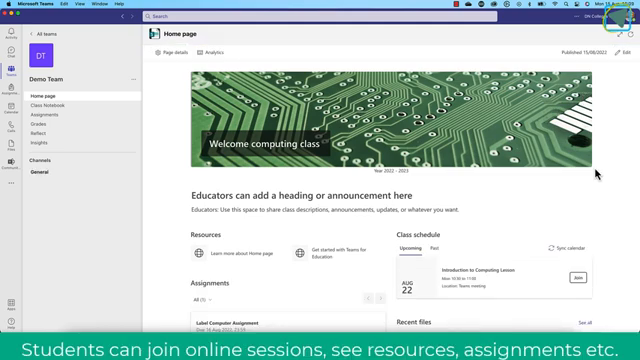
{"action": "scroll", "scroll_direction": "down", "scroll_amount": 3}
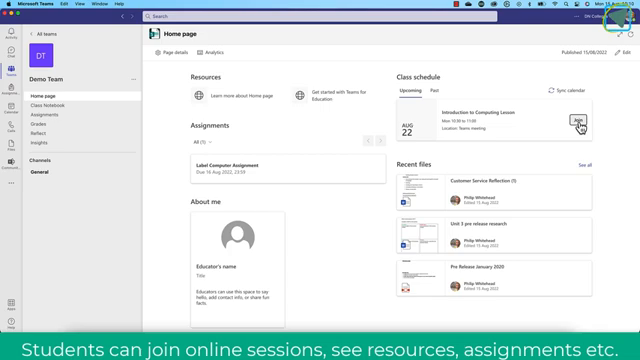
{"action": "left_click", "coordinate": [548, 120]}
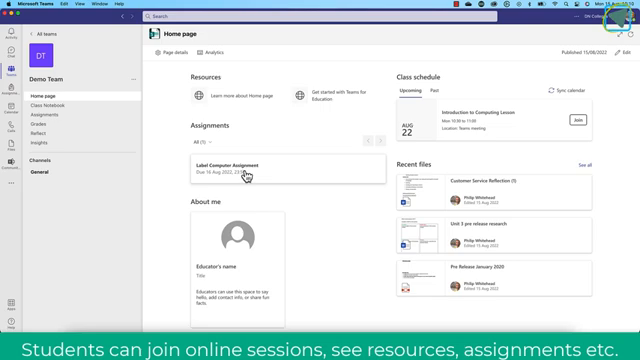
{"action": "left_click", "coordinate": [72, 116]}
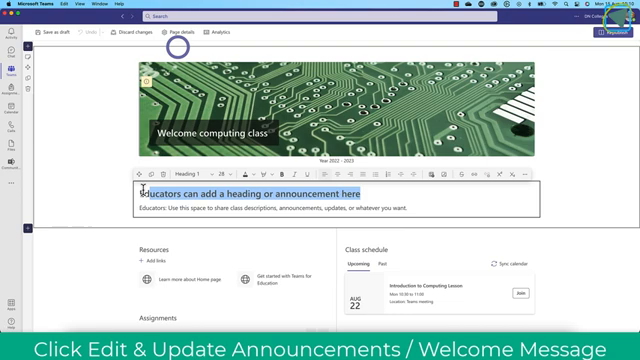
Write the announcement heading 'Exam Soon' with the message 'Early next week'
{"action": "type", "text": "Exam Soon"}
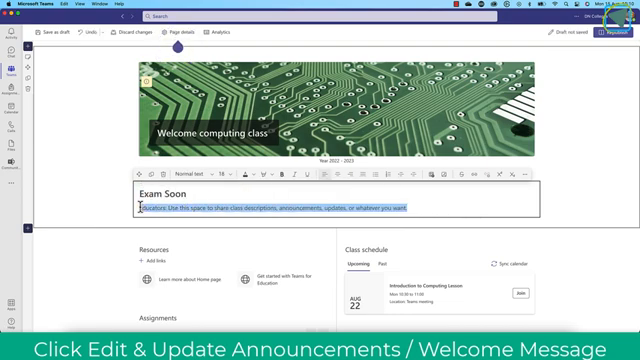
{"action": "type", "text": "Early next week"}
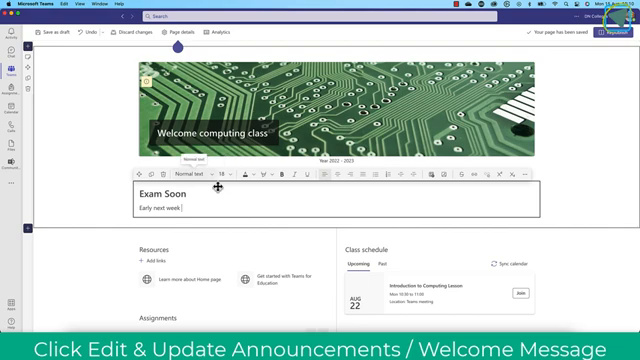
{"action": "scroll", "scroll_direction": "down", "scroll_amount": 3}
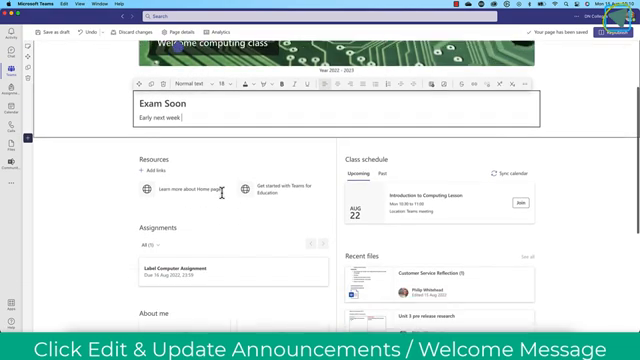
{"action": "scroll", "scroll_direction": "down", "scroll_amount": 3}
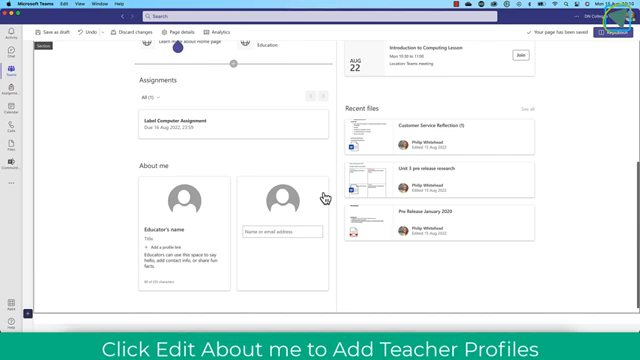
Add the teacher's profile card to About me with a description beginning 'I am the ma...'
{"action": "scroll", "scroll_direction": "down", "scroll_amount": 3}
{"action": "type", "text": "Philip"}
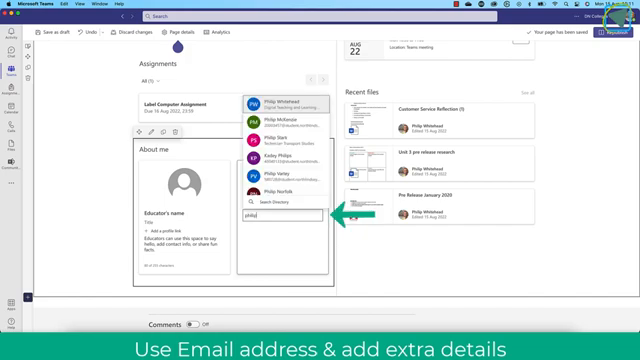
{"action": "left_click", "coordinate": [276, 104]}
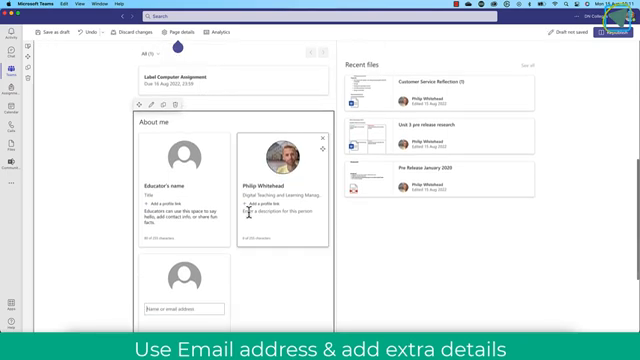
{"action": "type", "text": "I am the main tutor on this course."}
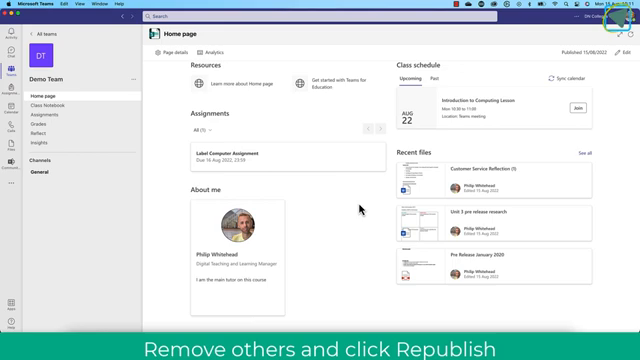
{"action": "mouse_move", "coordinate": [448, 184]}
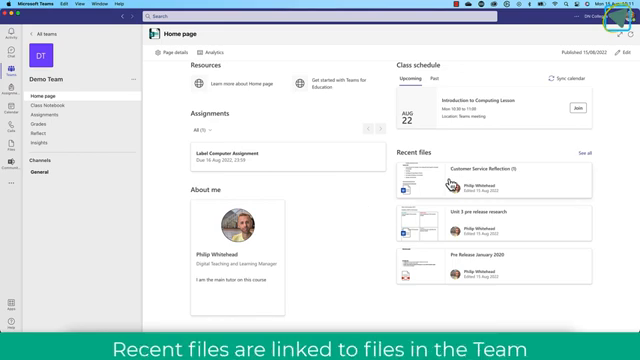
{"action": "mouse_move", "coordinate": [484, 168]}
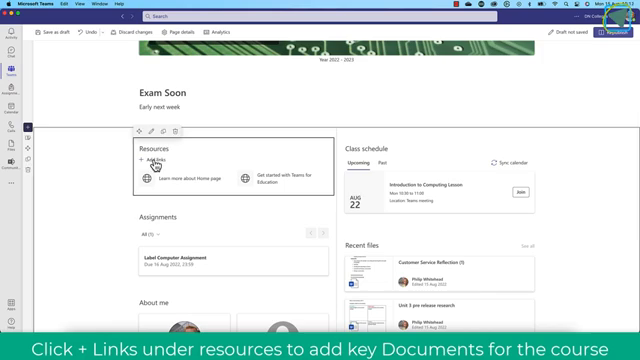
Start a new link under Resources, bringing up the Recent items file picker
{"action": "left_click", "coordinate": [148, 160]}
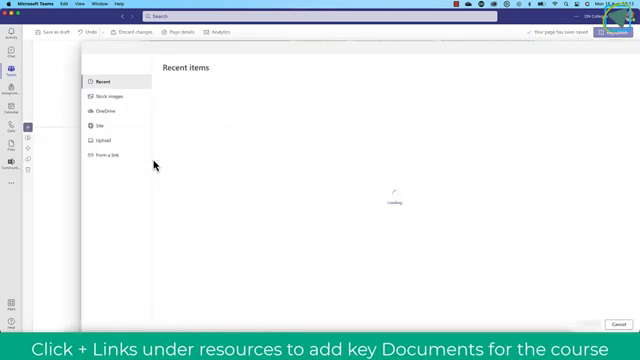